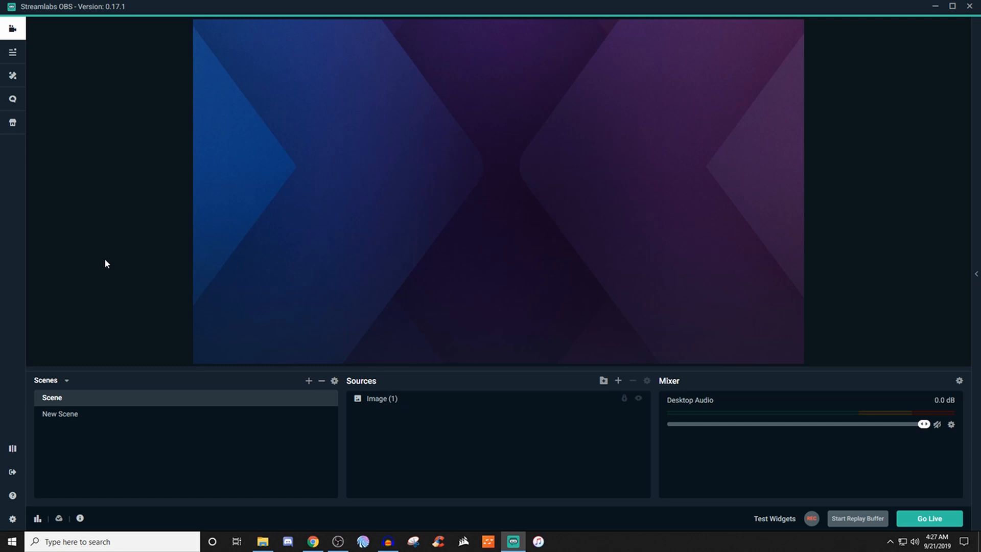
pyautogui.moveTo(573, 184)
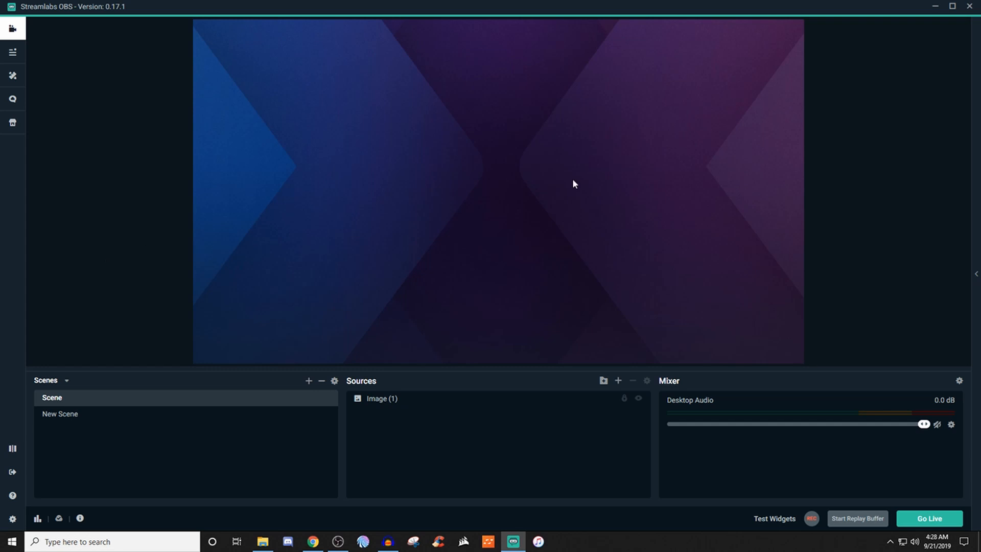
pyautogui.moveTo(648, 248)
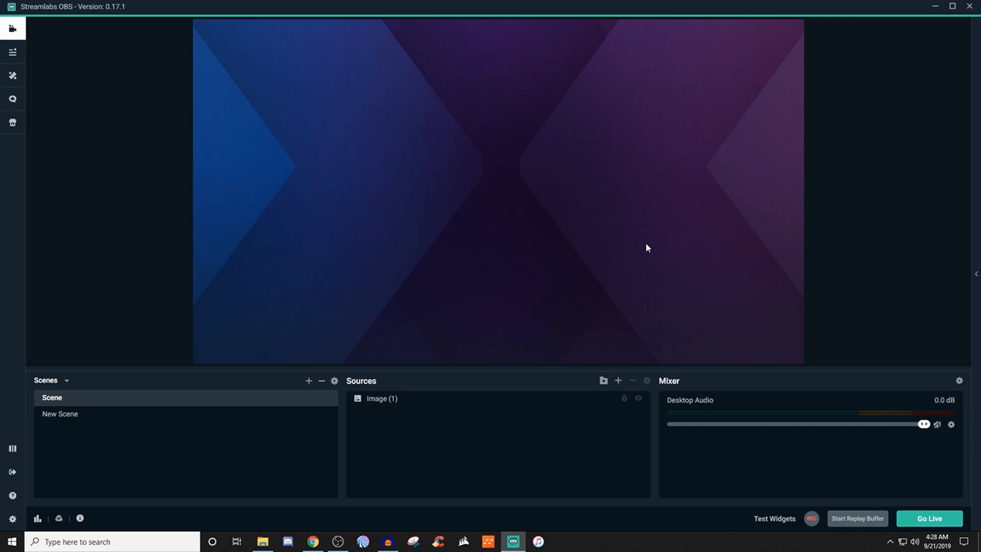
pyautogui.moveTo(562, 275)
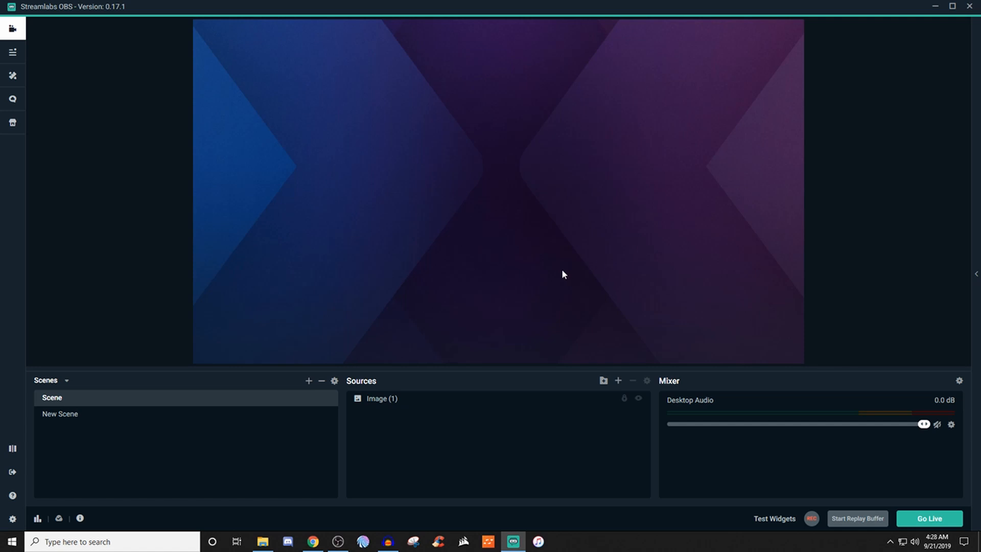
pyautogui.moveTo(540, 285)
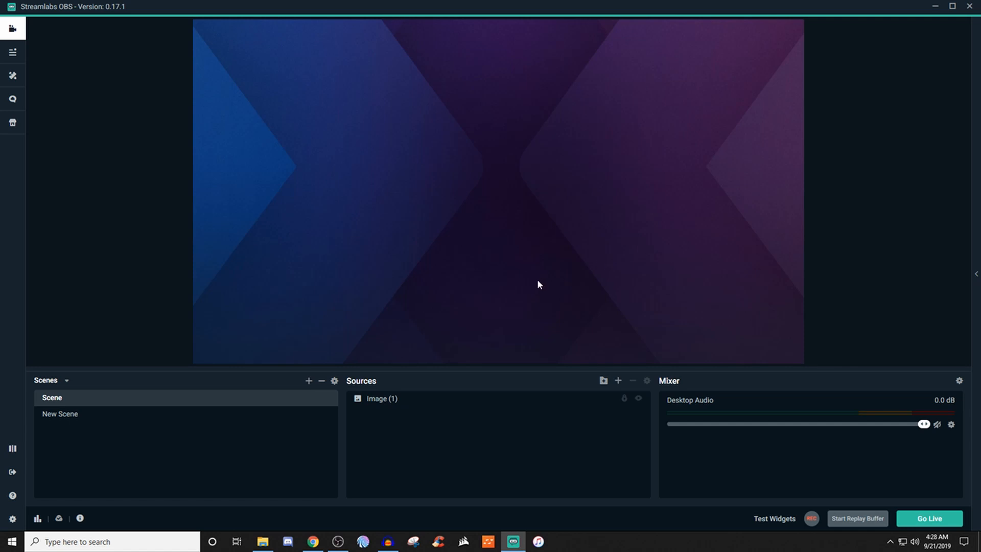
pyautogui.moveTo(618, 381)
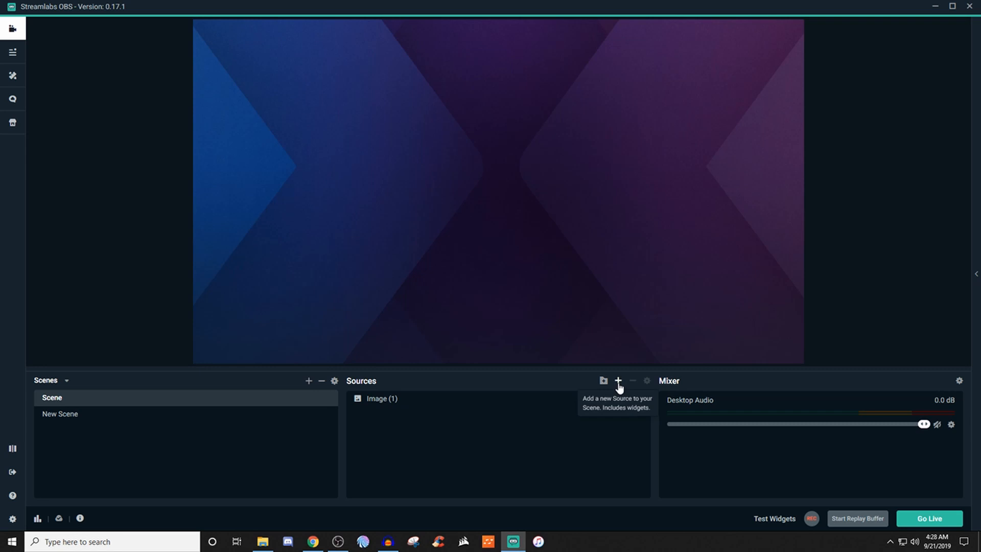
# - Choose the Stream Label widget as the new source to add
pyautogui.click(619, 381)
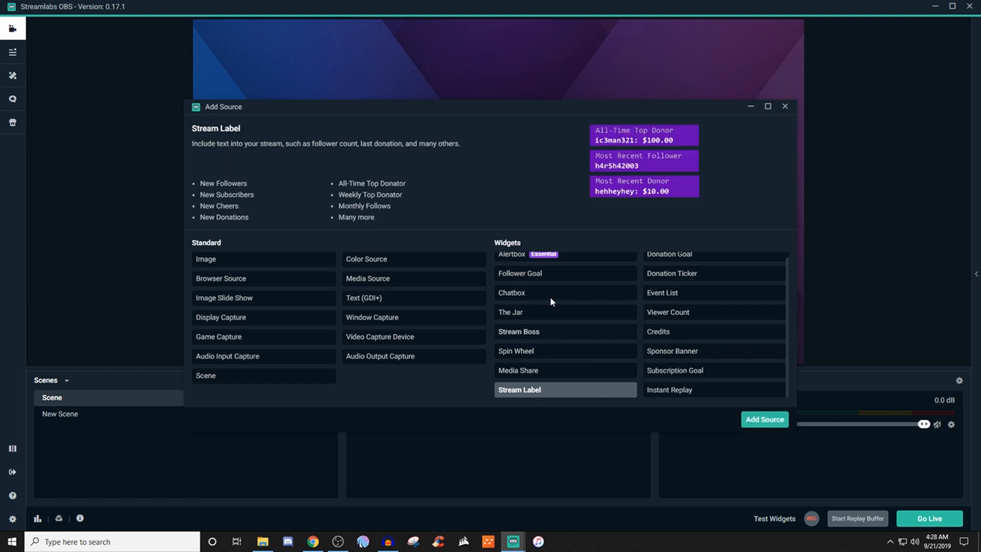
pyautogui.moveTo(642, 219)
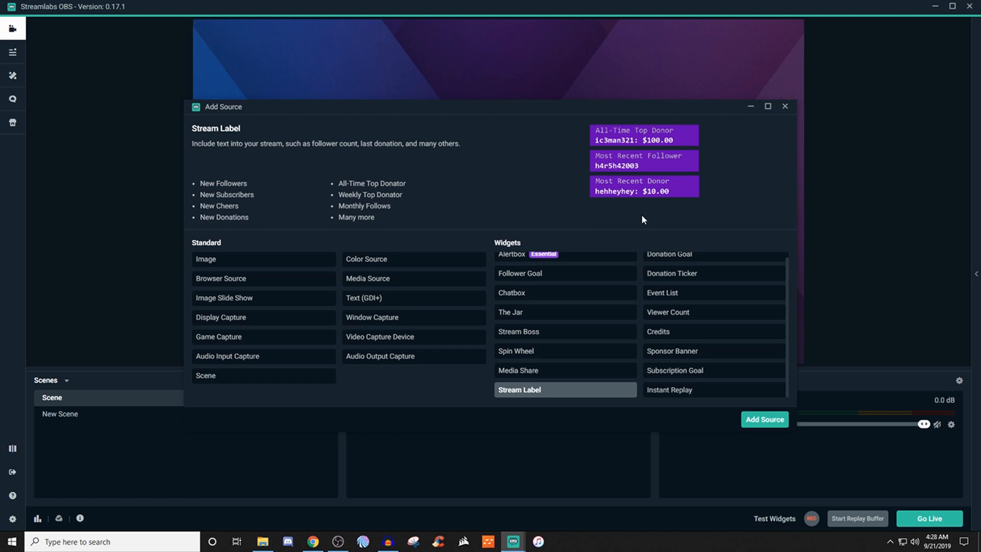
pyautogui.moveTo(582, 398)
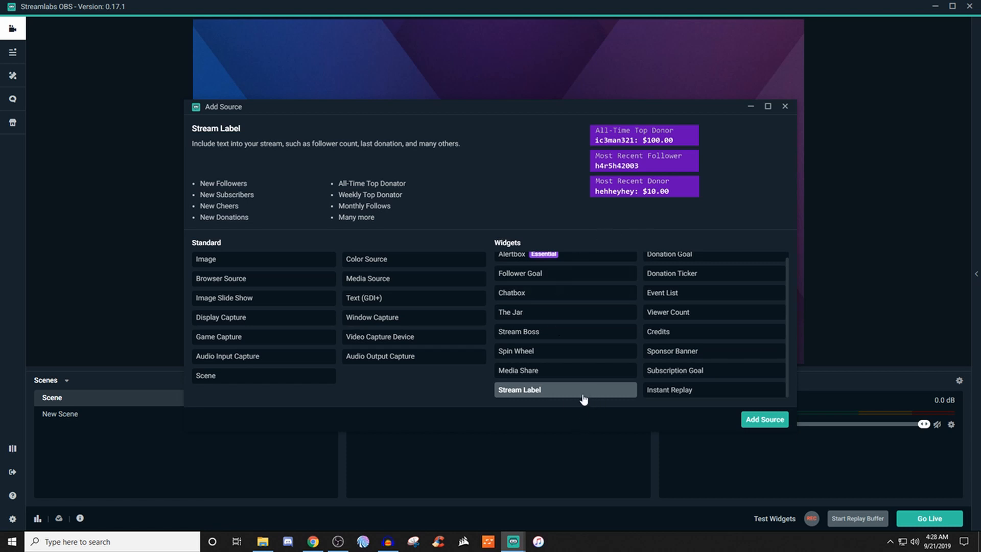
pyautogui.click(764, 419)
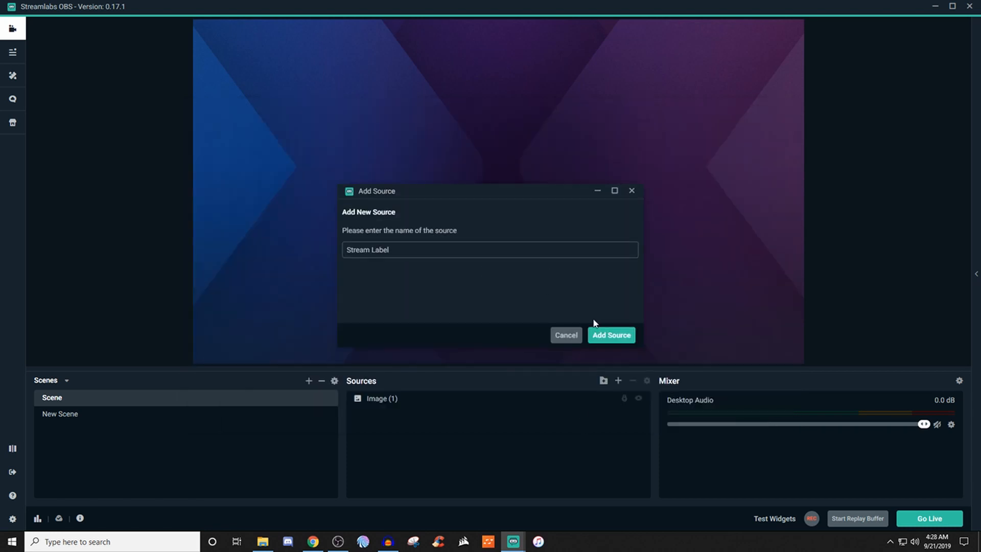
# - Create the Stream Label source and scroll through its Label Type options
pyautogui.click(610, 335)
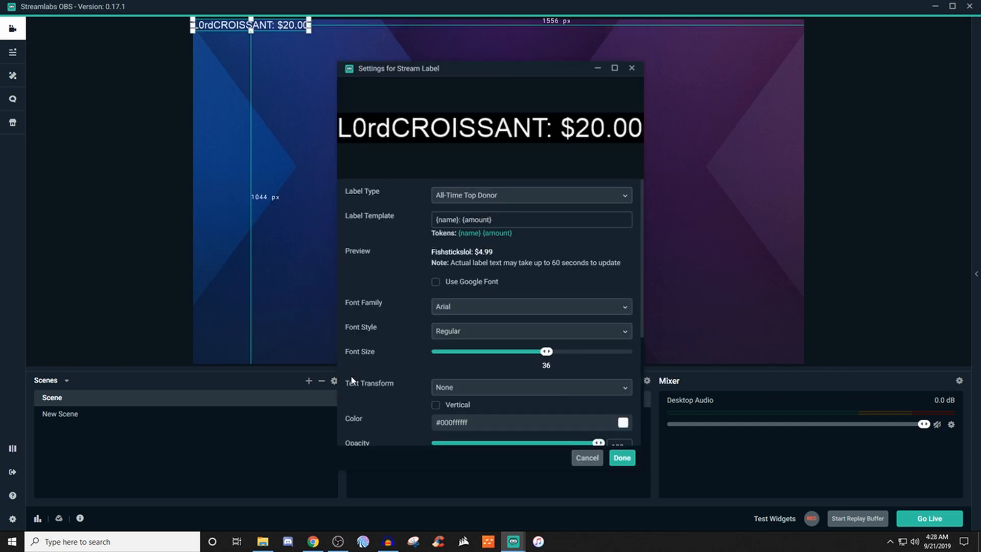
pyautogui.moveTo(390, 250)
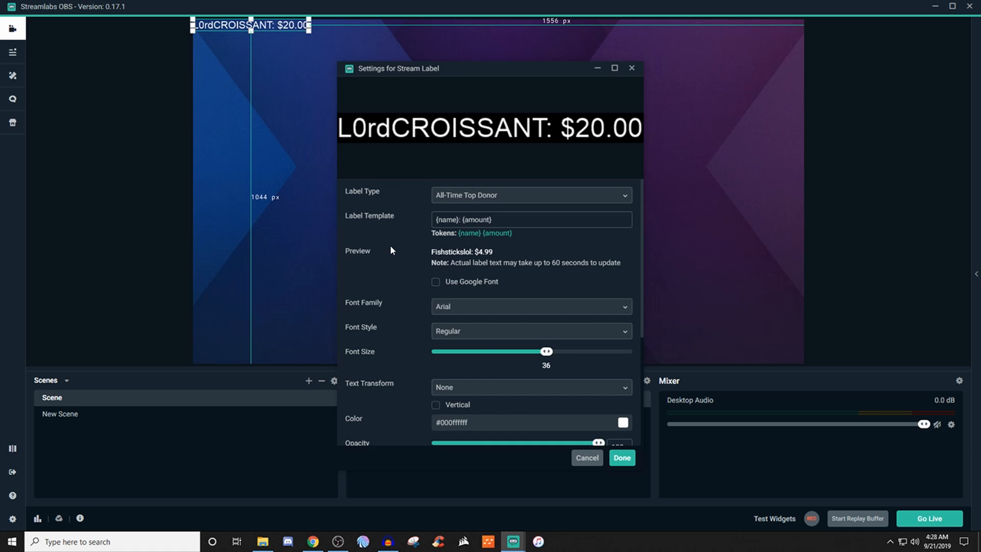
pyautogui.moveTo(390, 208)
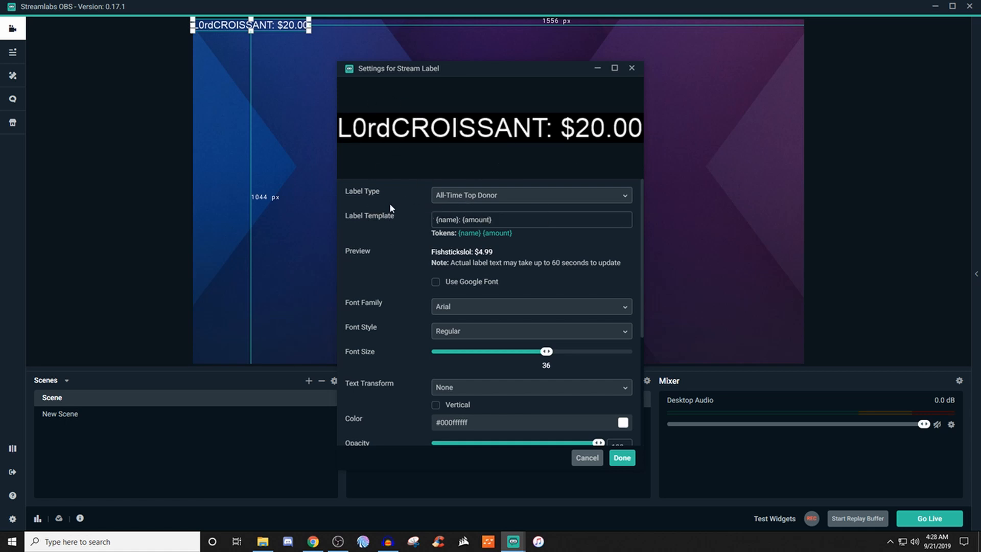
pyautogui.moveTo(405, 213)
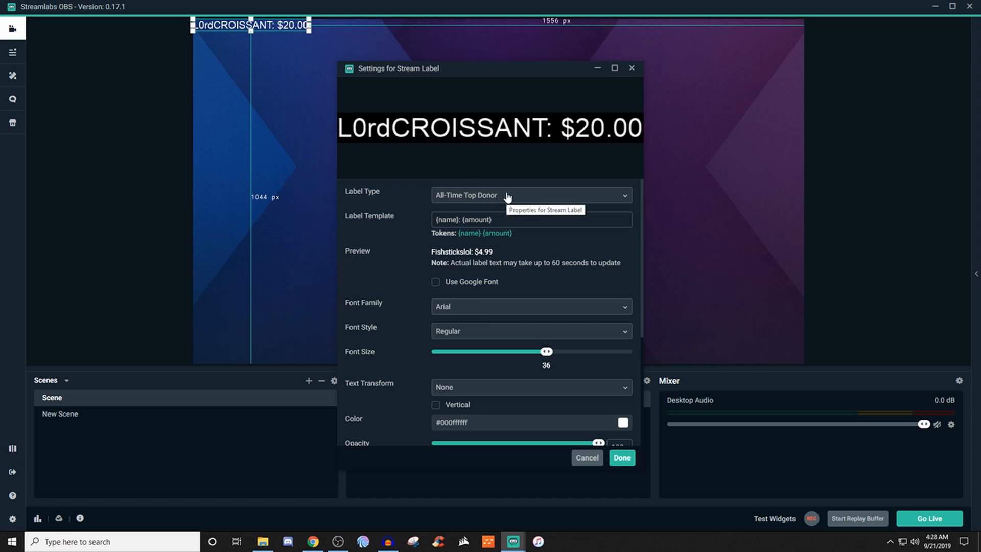
pyautogui.moveTo(507, 200)
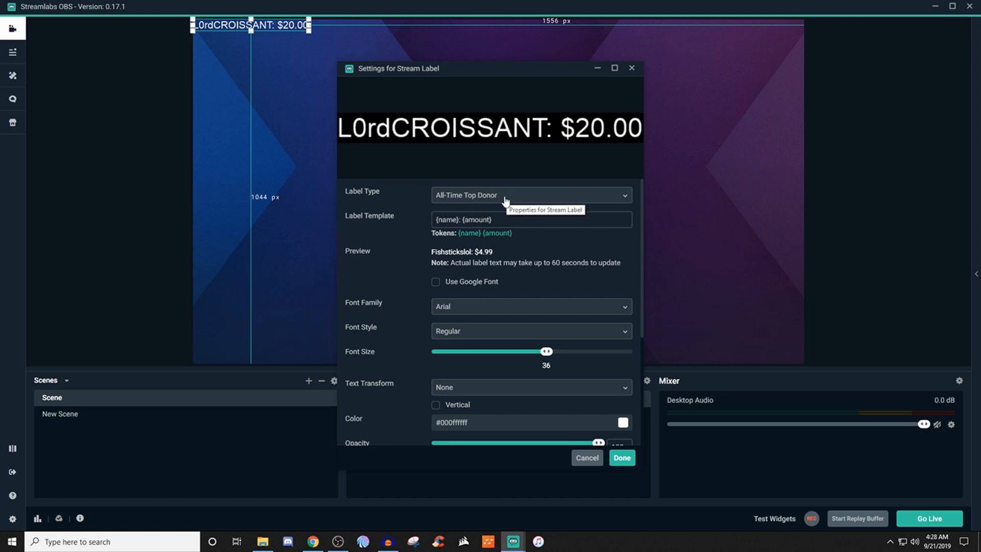
pyautogui.click(529, 195)
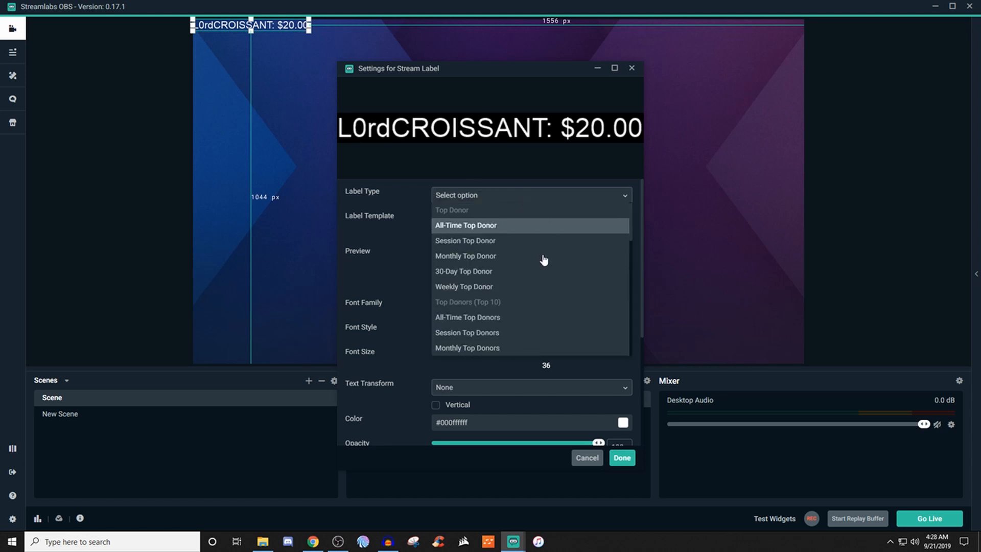
pyautogui.scroll(-3)
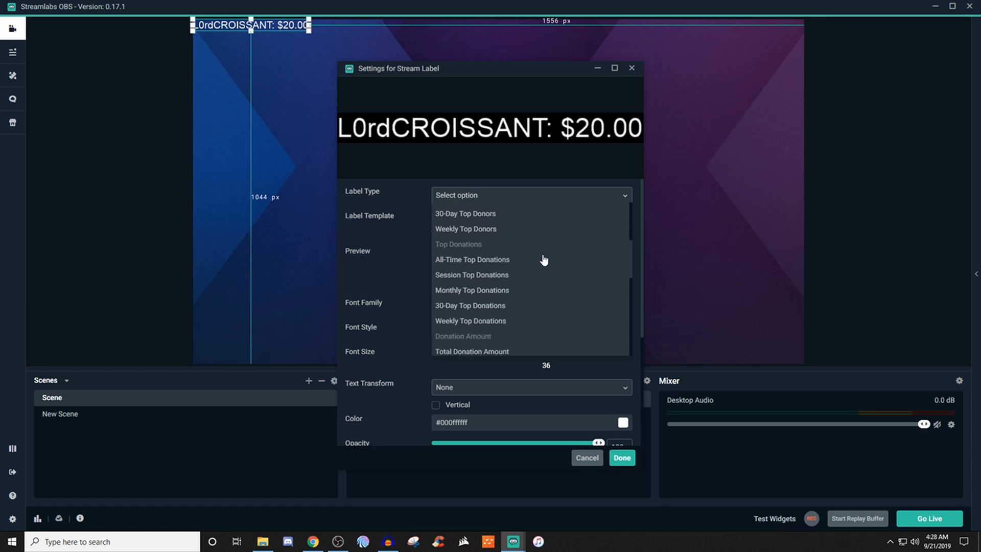
pyautogui.scroll(-3)
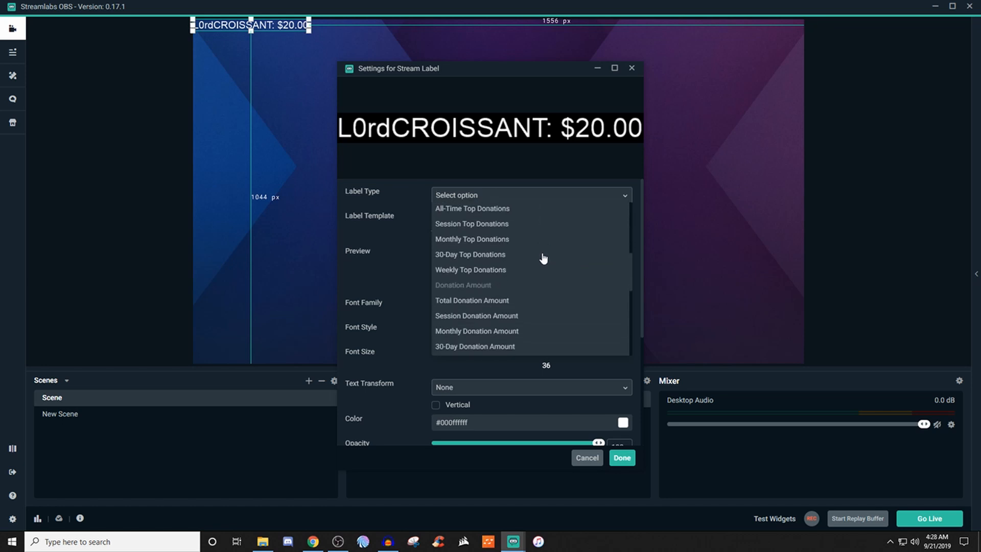
pyautogui.moveTo(543, 258)
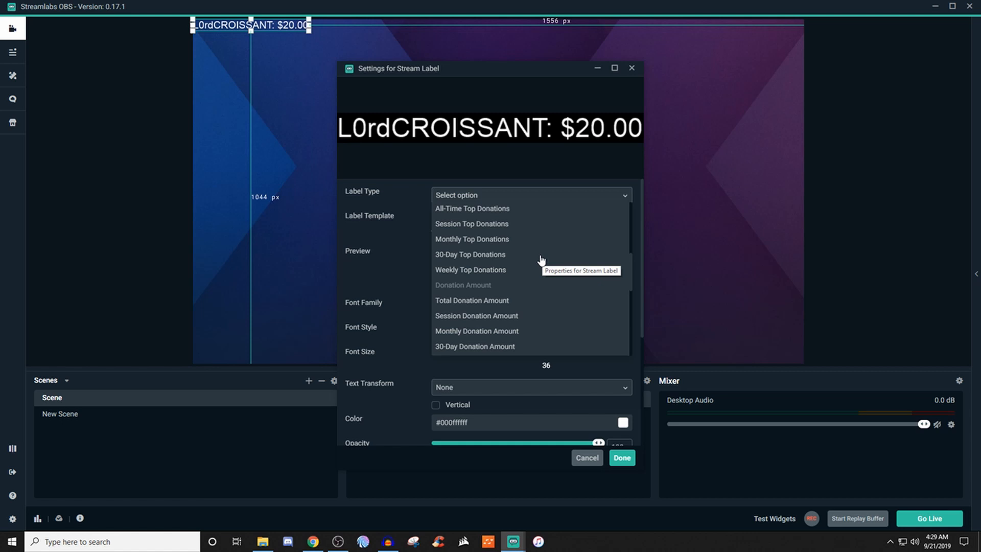
pyautogui.scroll(-3)
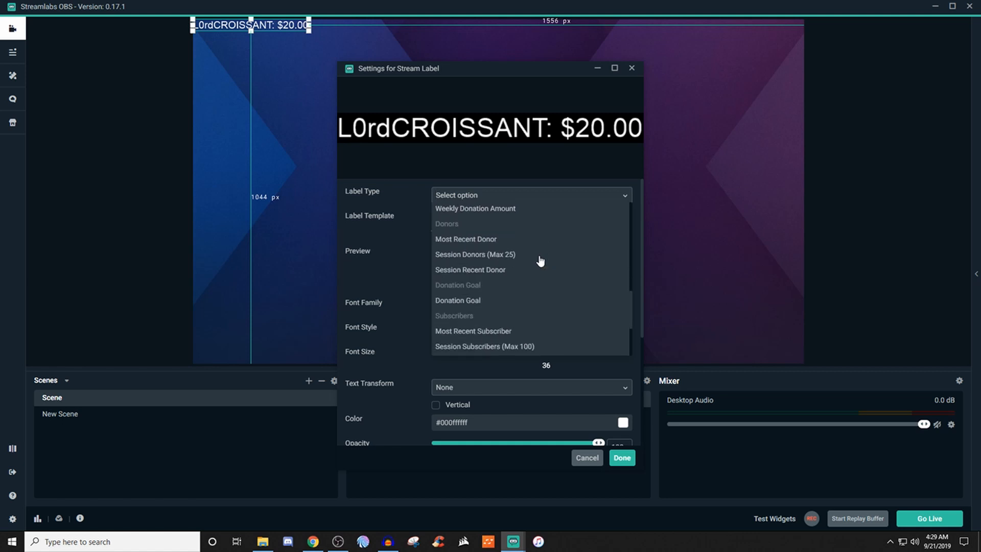
pyautogui.scroll(-3)
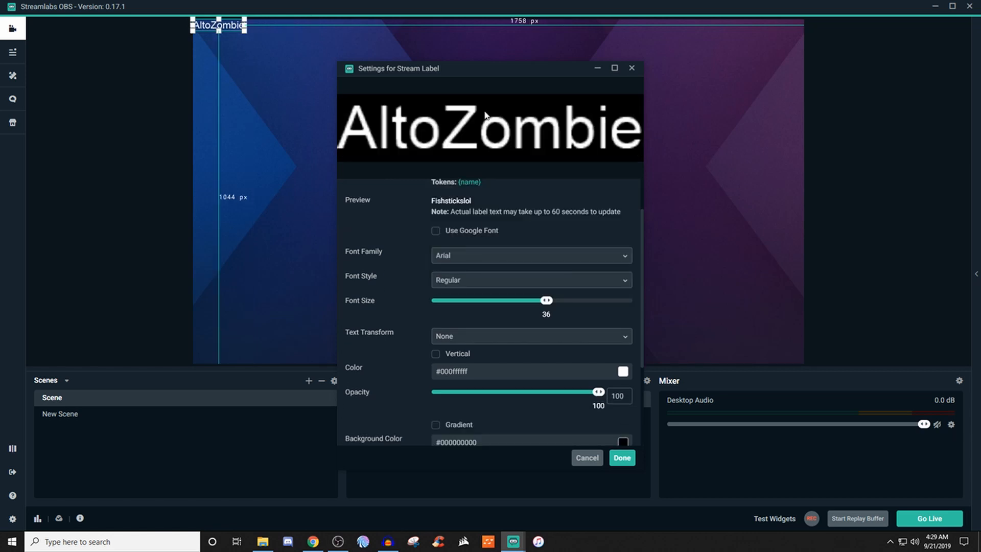
pyautogui.moveTo(387, 251)
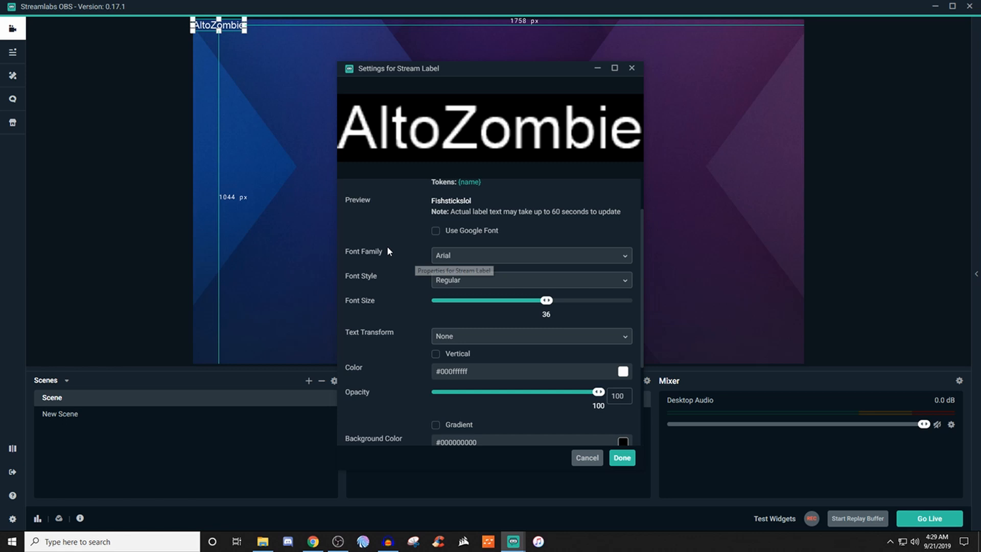
pyautogui.moveTo(411, 234)
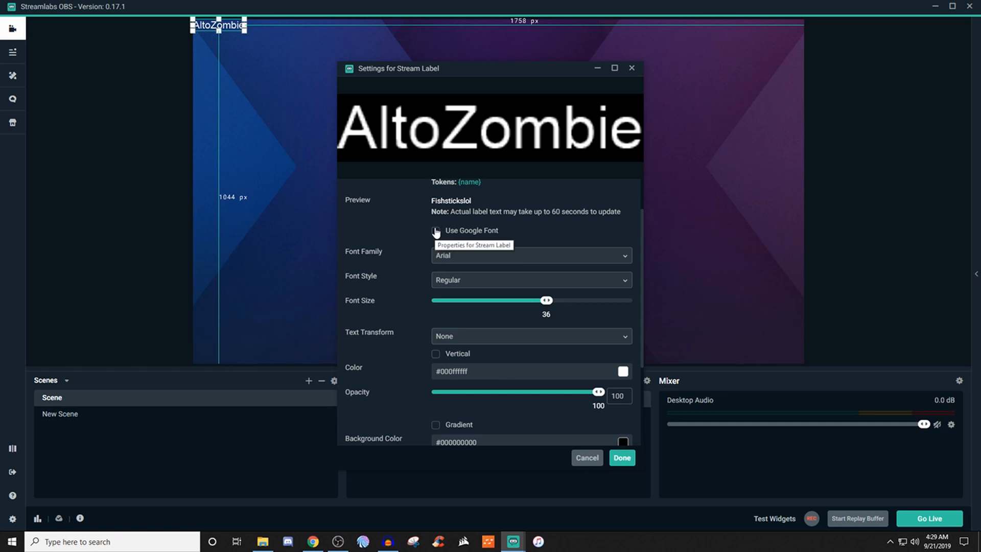
pyautogui.click(435, 230)
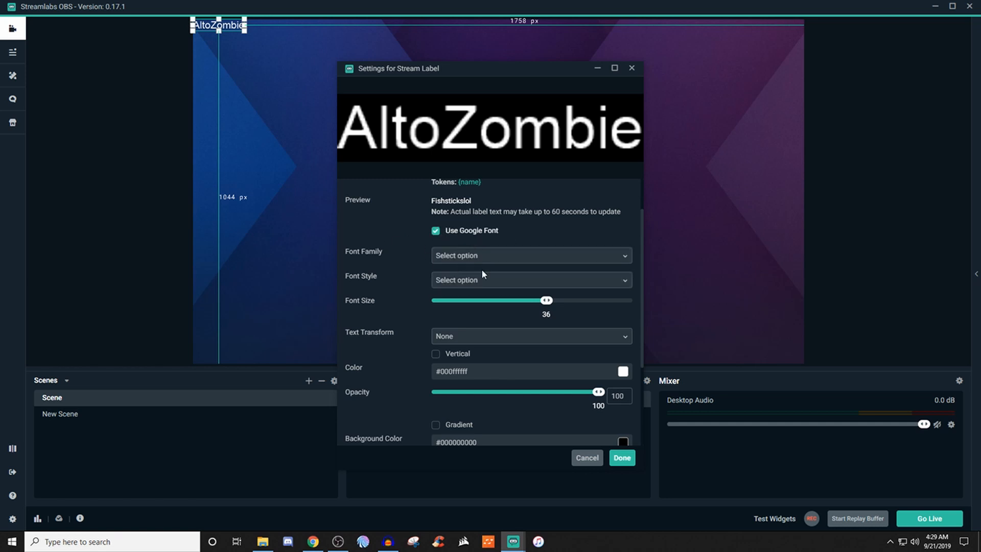
pyautogui.click(434, 231)
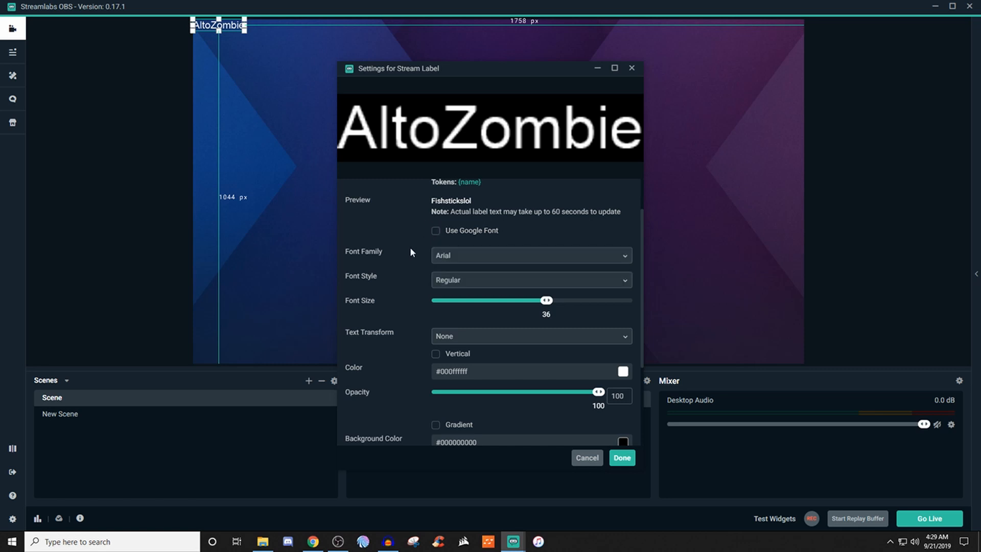
pyautogui.moveTo(645, 266)
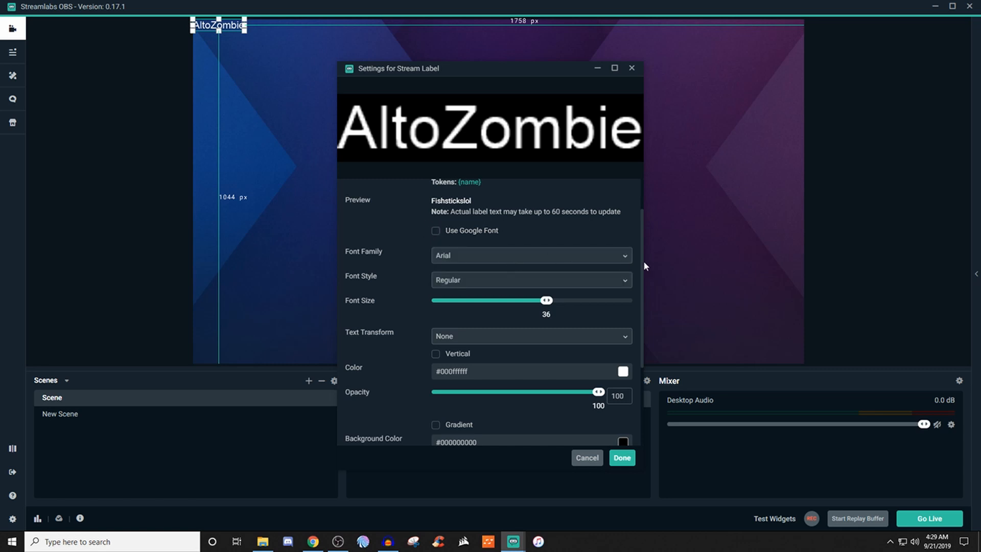
pyautogui.click(622, 255)
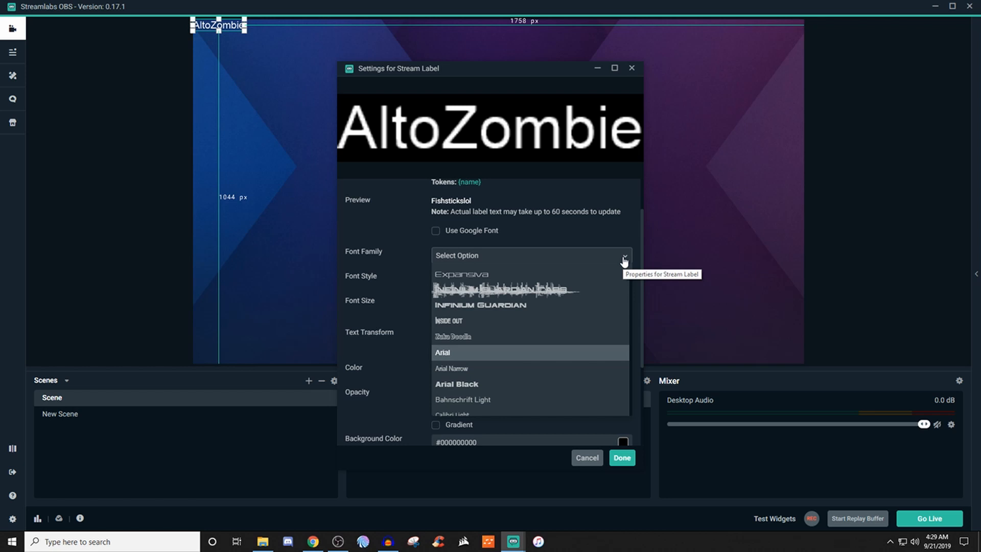
pyautogui.click(442, 352)
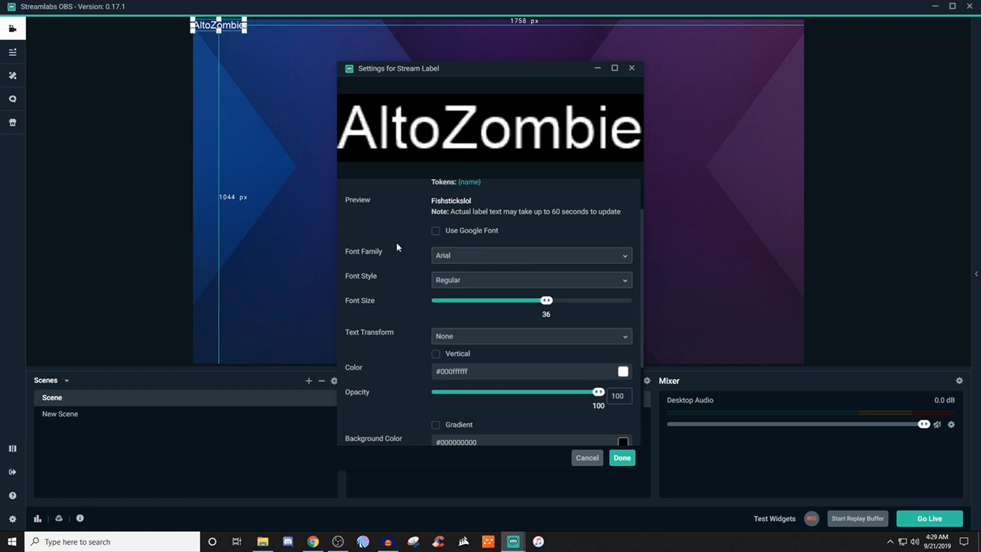
pyautogui.moveTo(393, 246)
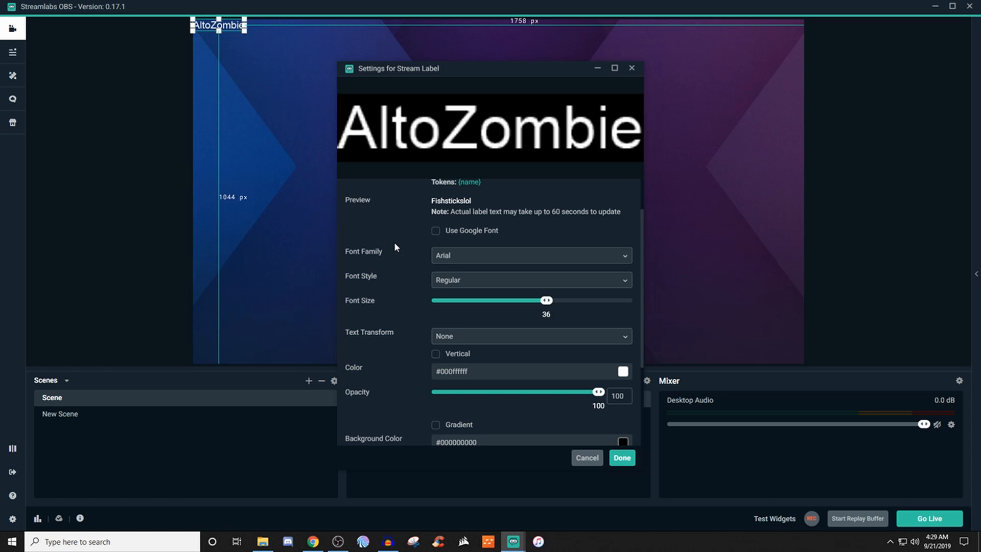
pyautogui.moveTo(412, 263)
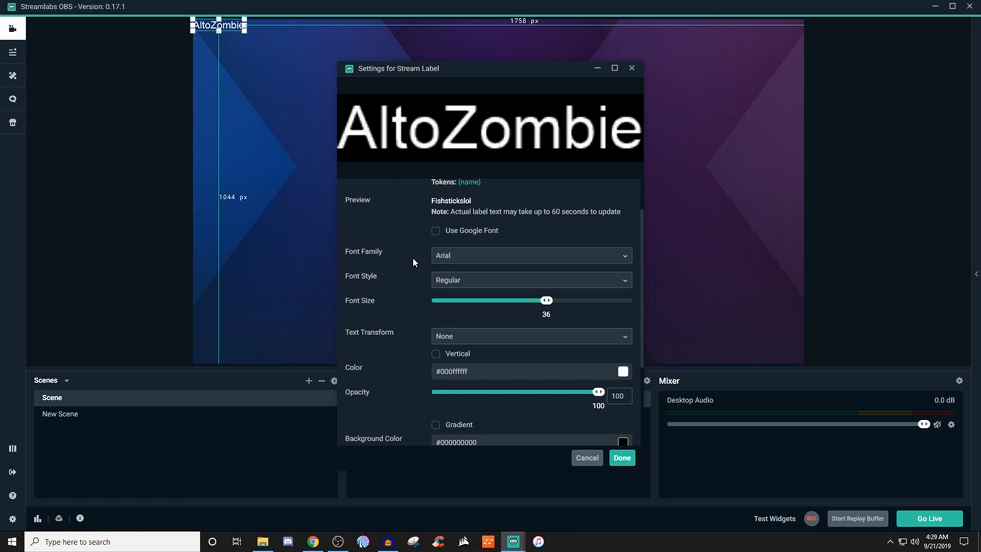
pyautogui.scroll(-3)
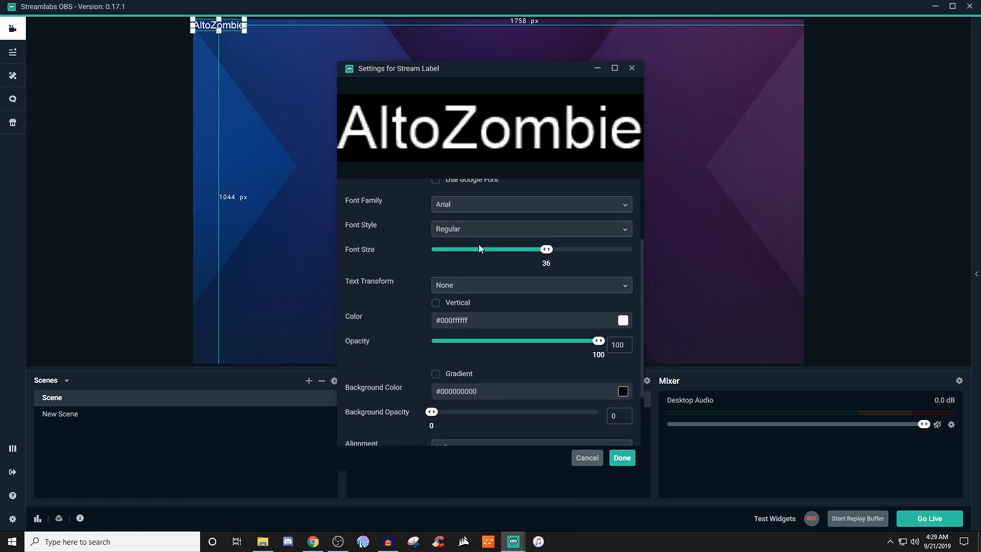
pyautogui.click(529, 229)
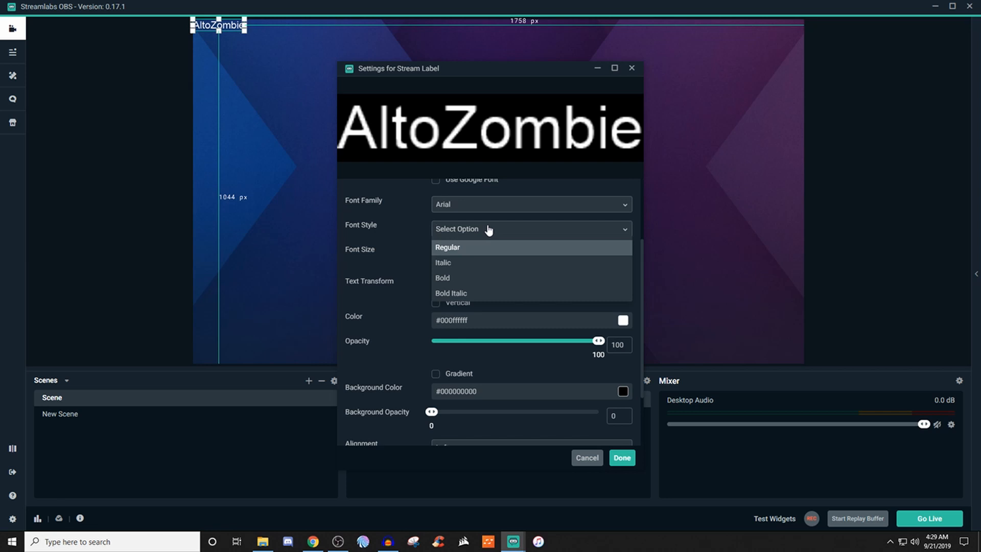
pyautogui.click(446, 248)
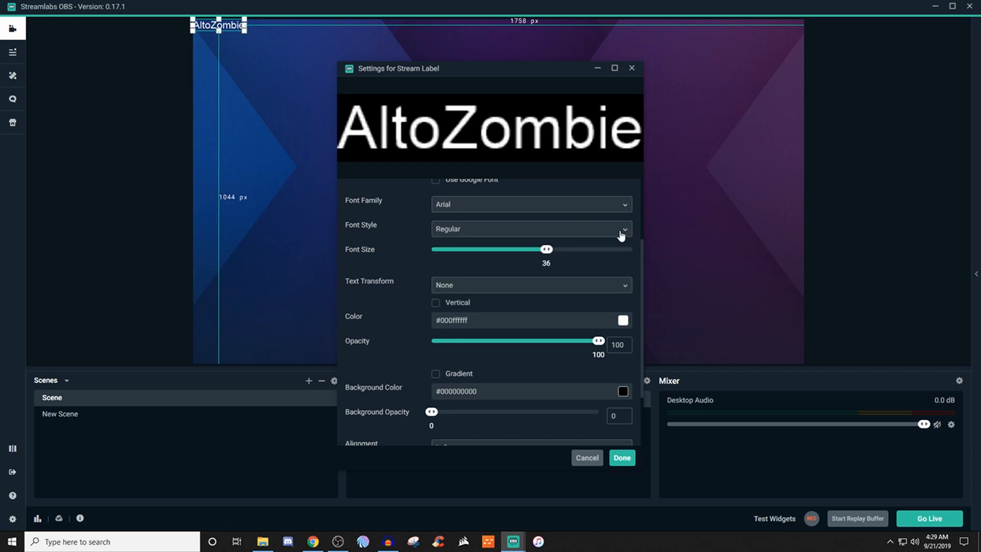
pyautogui.moveTo(546, 253)
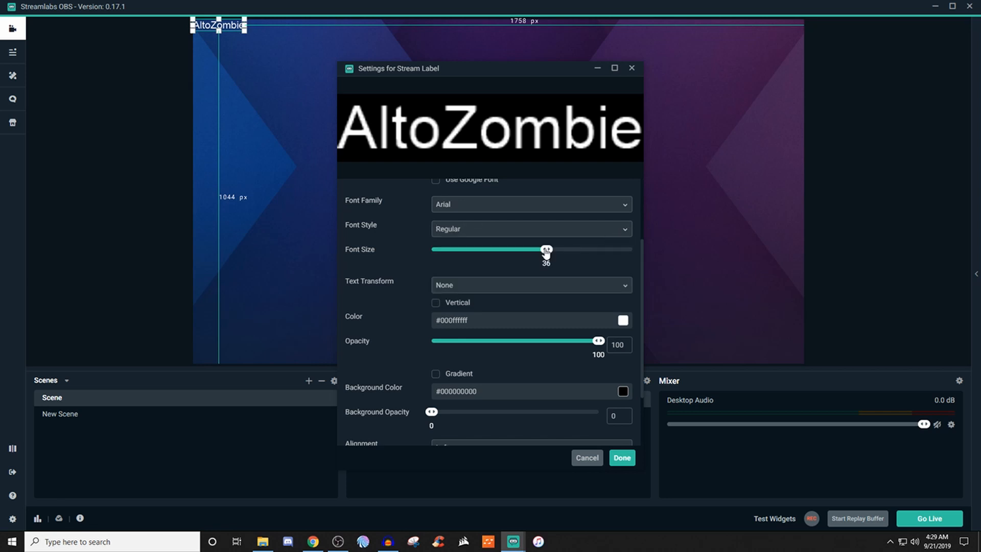
pyautogui.scroll(-3)
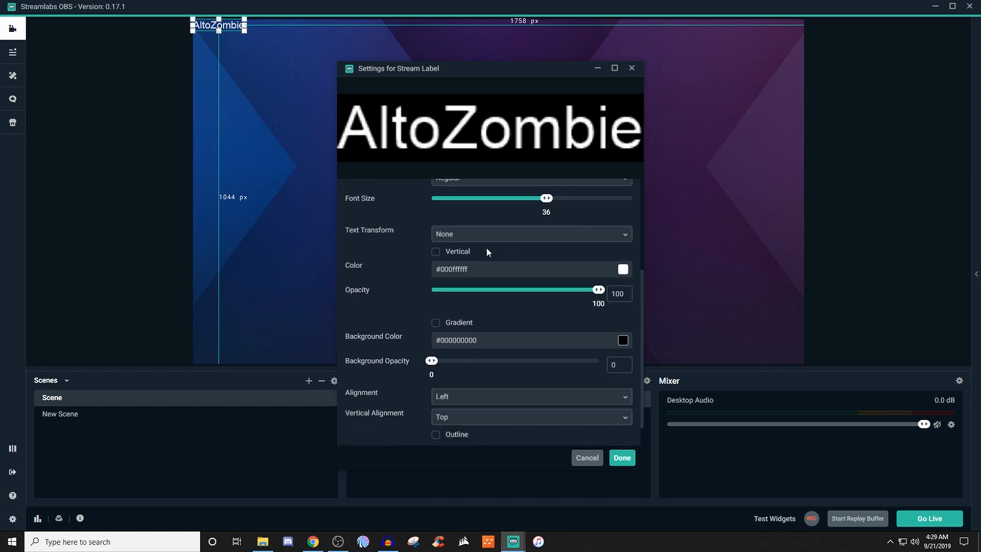
pyautogui.click(531, 234)
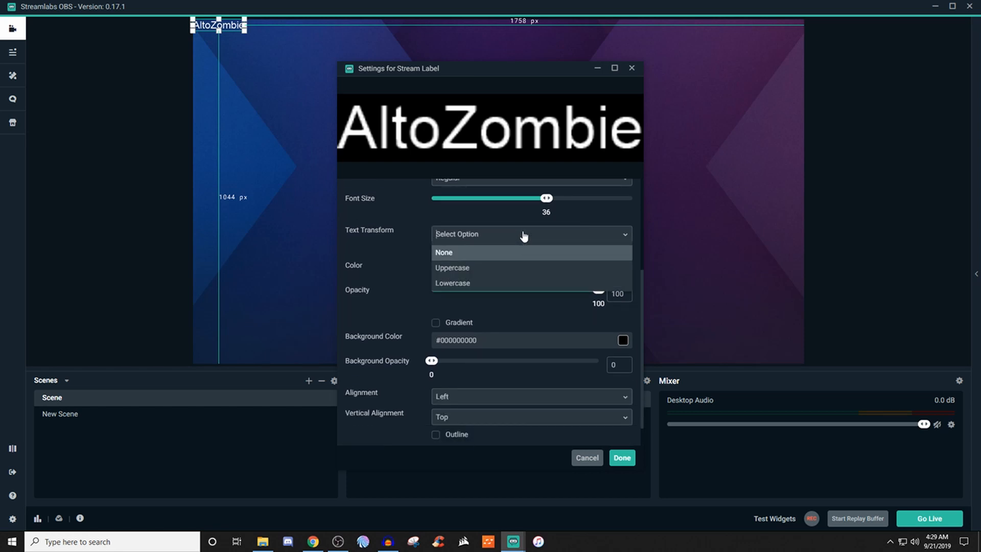
pyautogui.moveTo(608, 249)
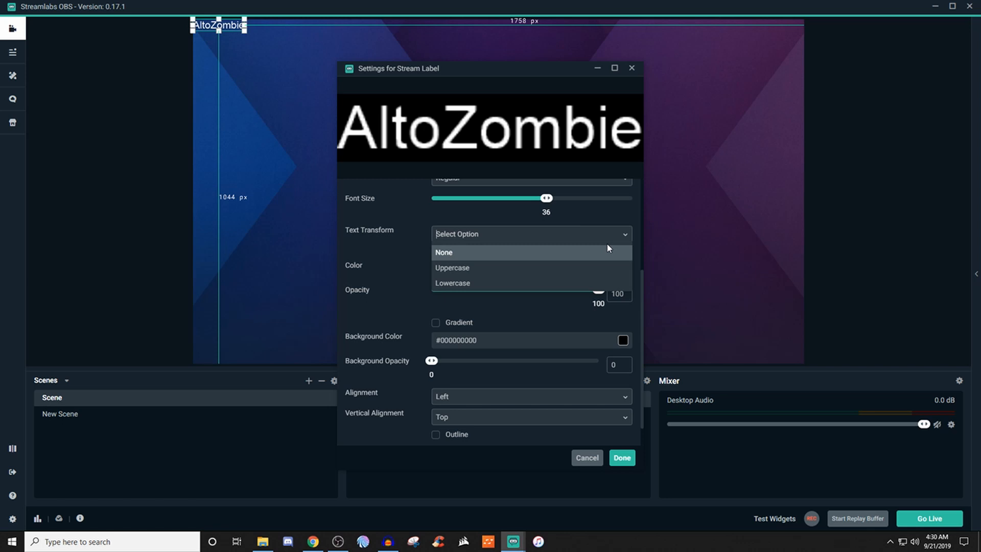
pyautogui.click(443, 252)
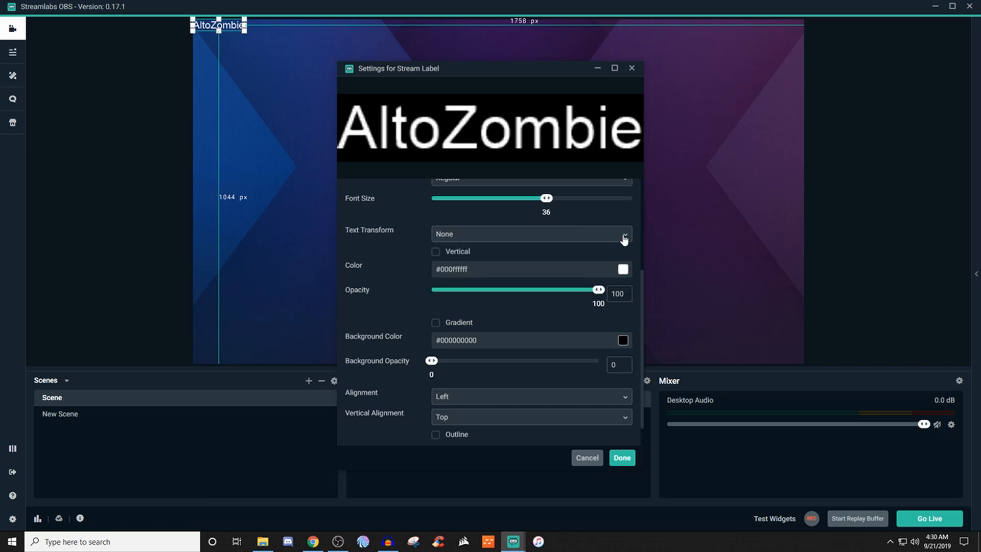
pyautogui.scroll(-3)
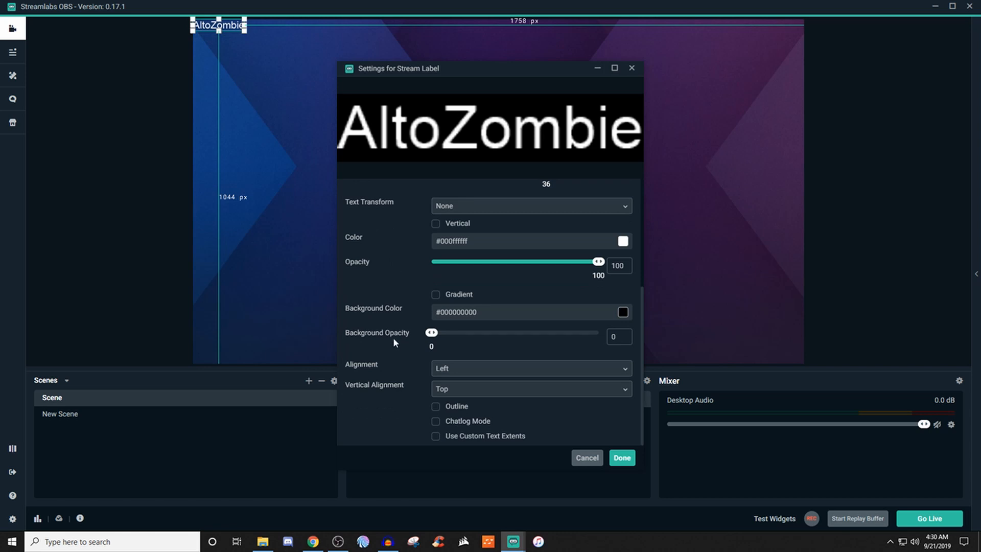
pyautogui.moveTo(407, 292)
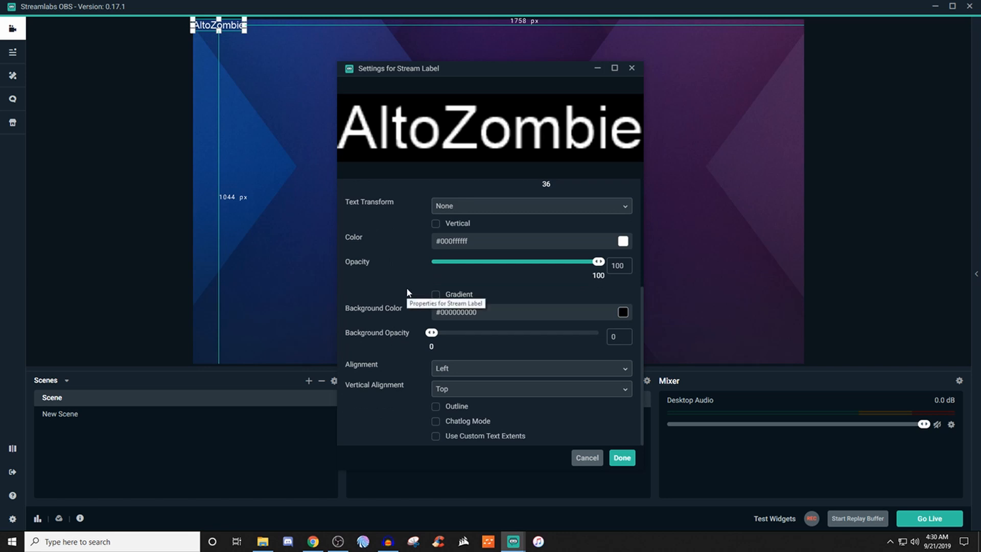
pyautogui.scroll(3)
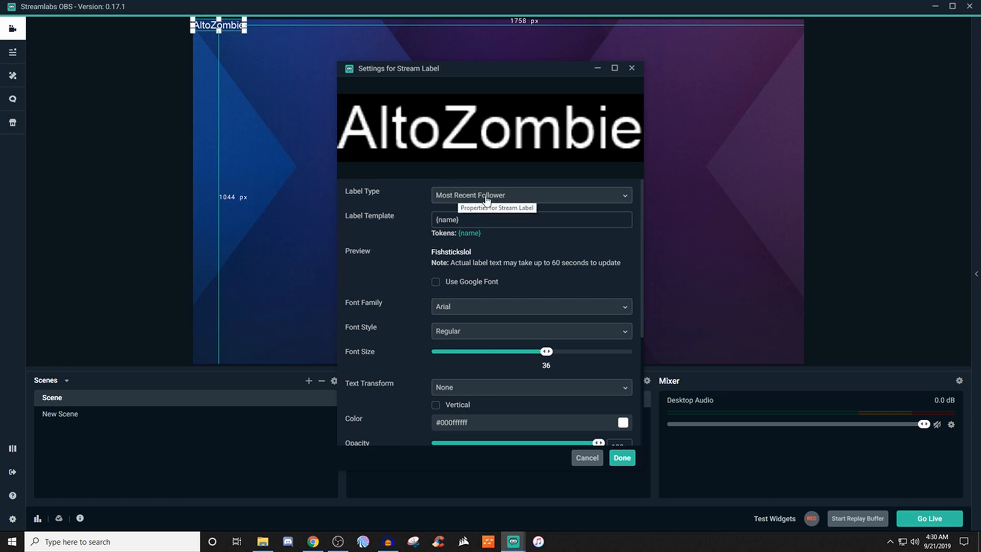
pyautogui.moveTo(474, 203)
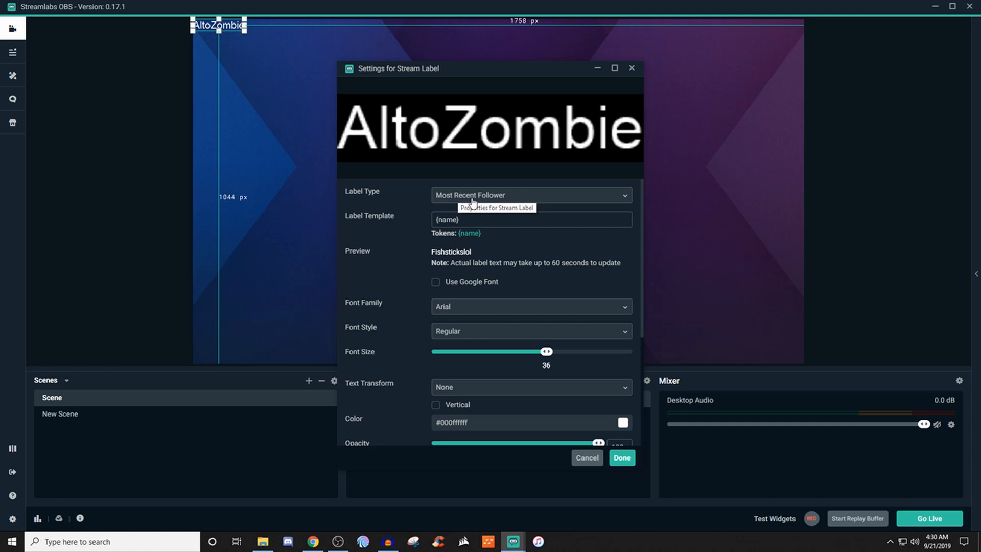
pyautogui.click(531, 195)
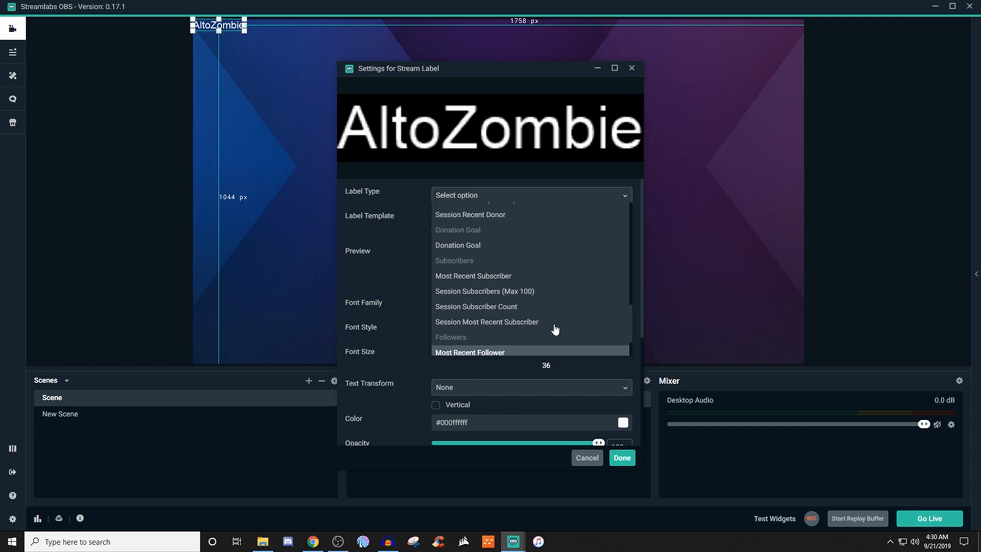
pyautogui.scroll(3)
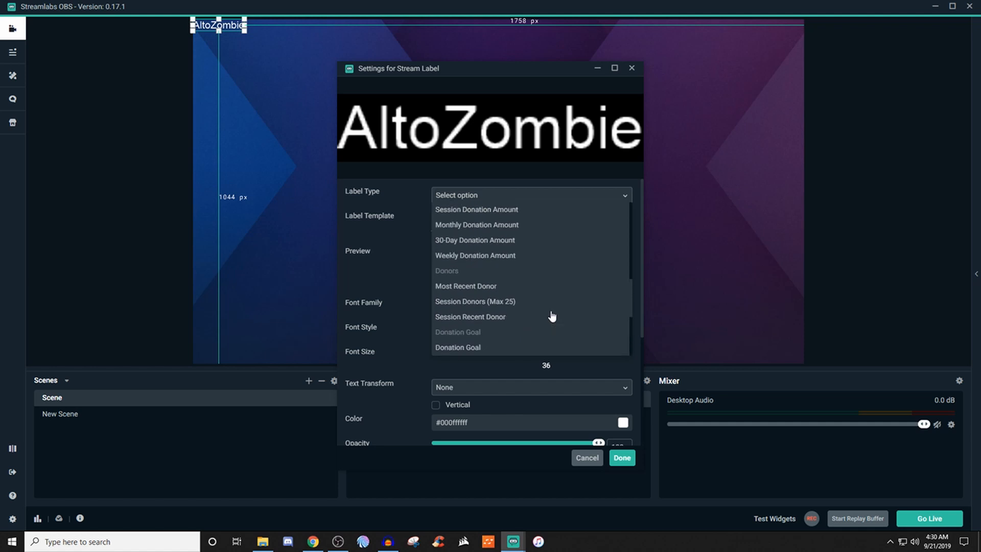
pyautogui.scroll(-3)
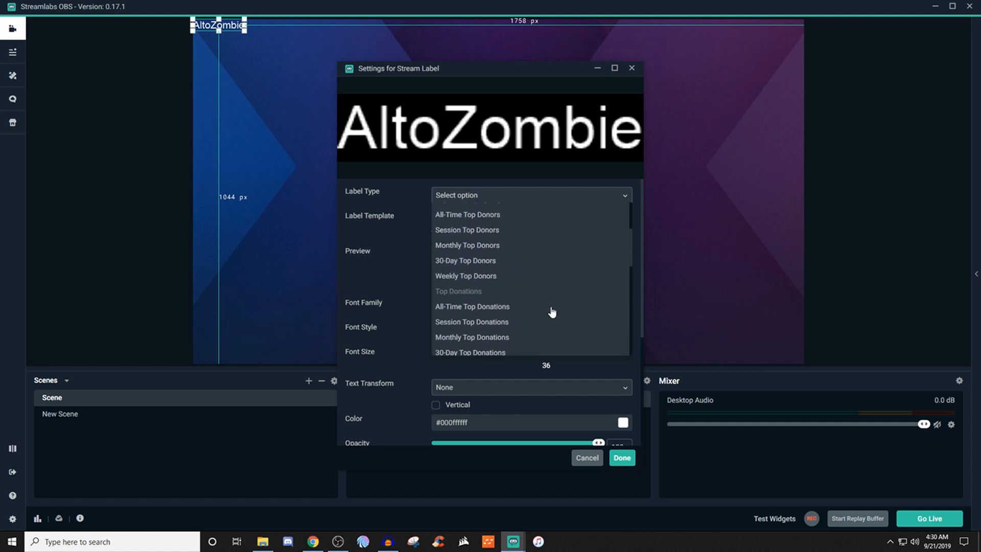
pyautogui.scroll(3)
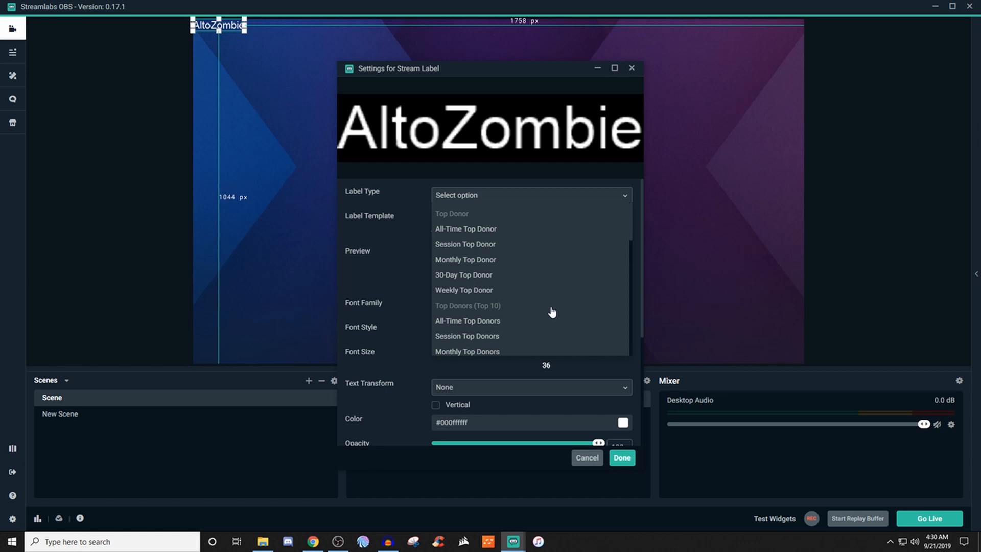
pyautogui.moveTo(540, 306)
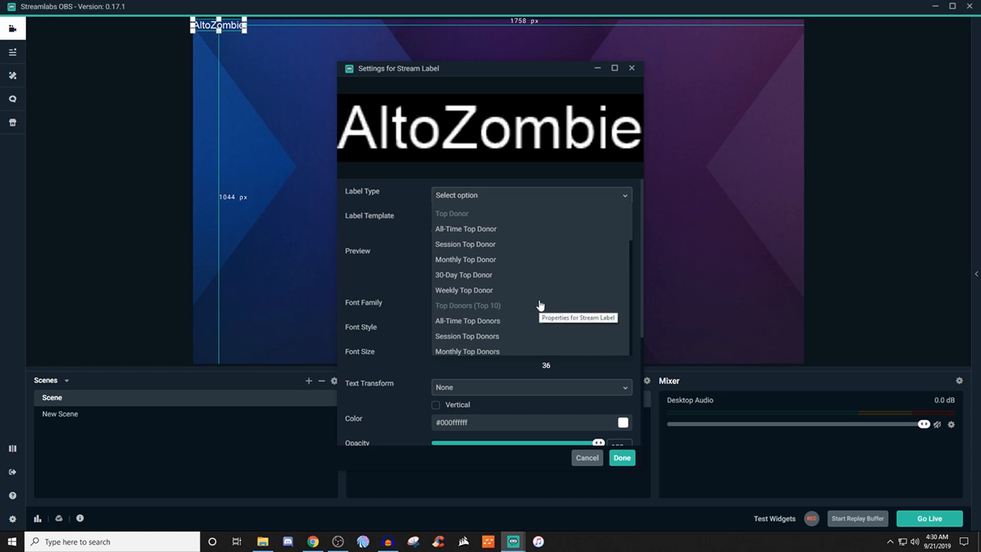
pyautogui.scroll(-3)
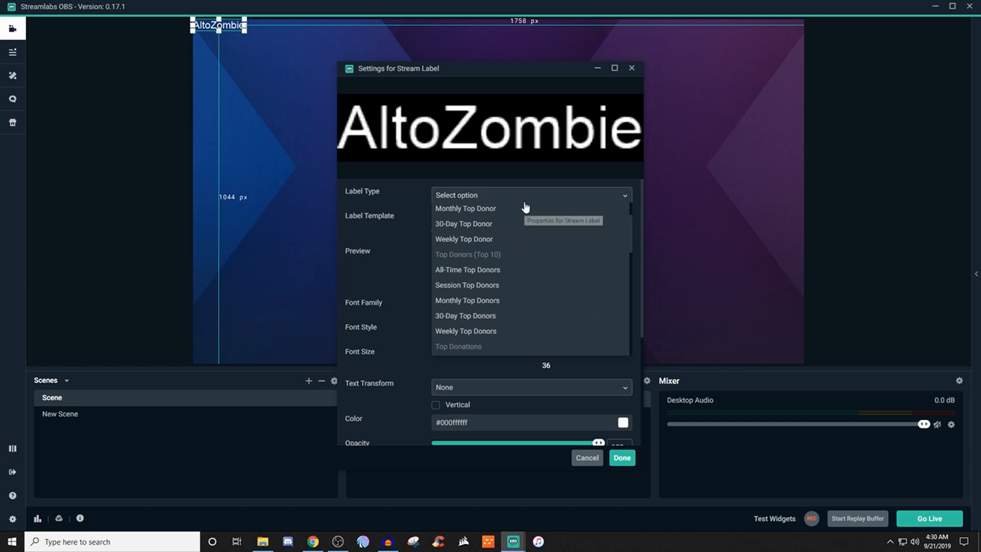
pyautogui.scroll(-3)
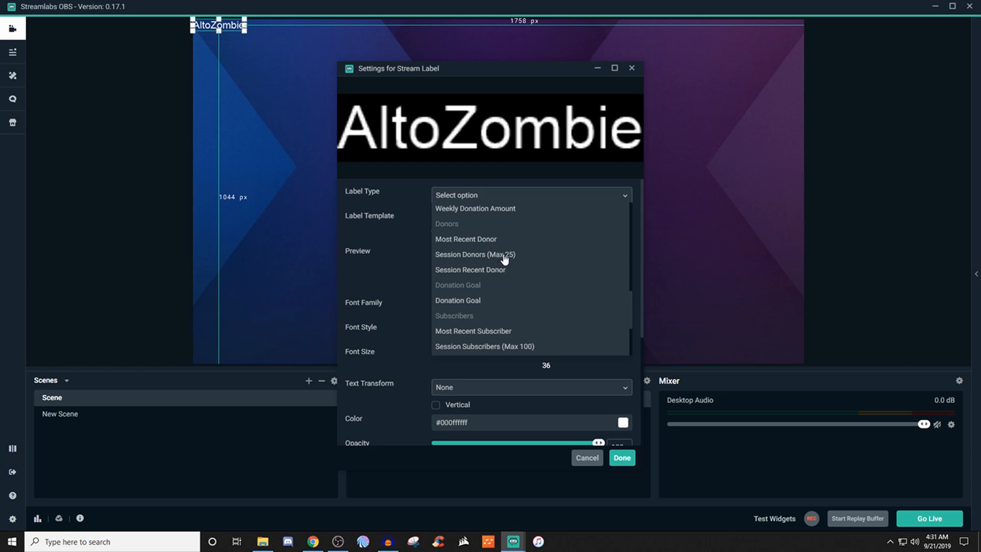
pyautogui.moveTo(510, 243)
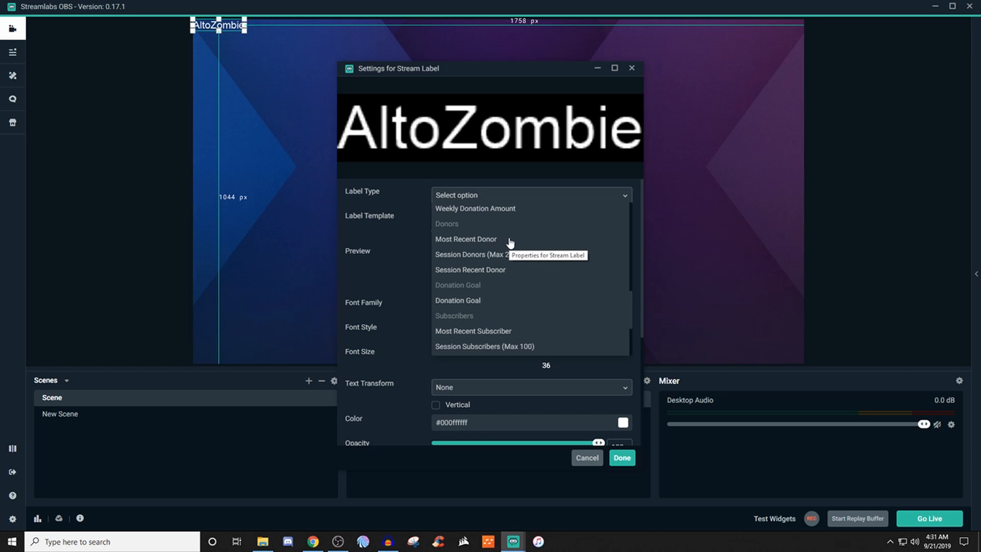
pyautogui.moveTo(483, 278)
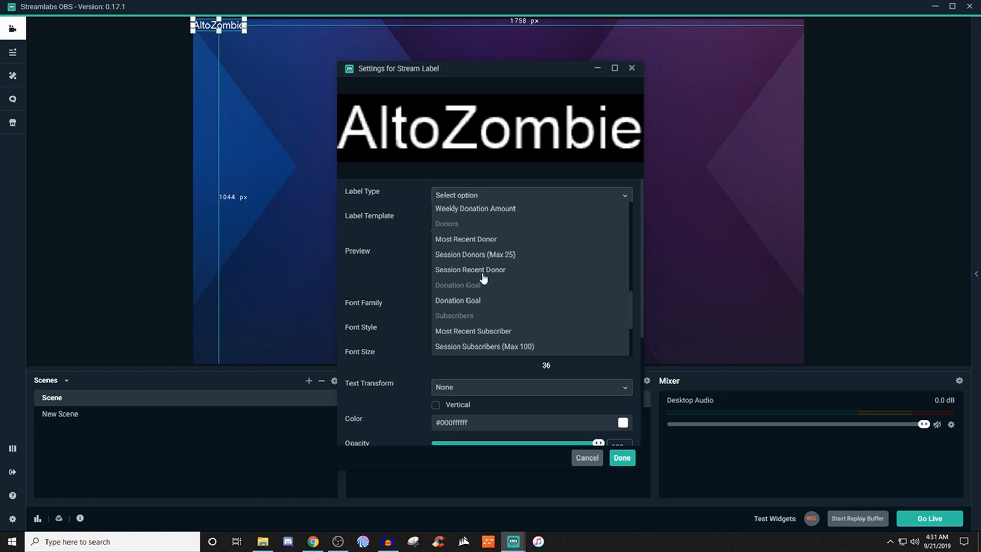
pyautogui.scroll(-3)
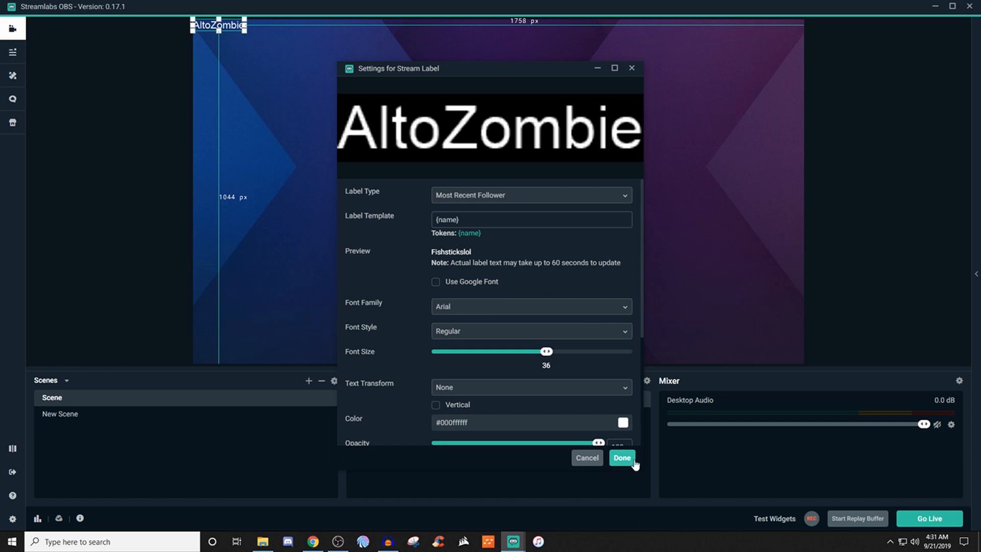
# - Save the follower label, then add a new All-Time Top Donor Stream Label
pyautogui.click(620, 457)
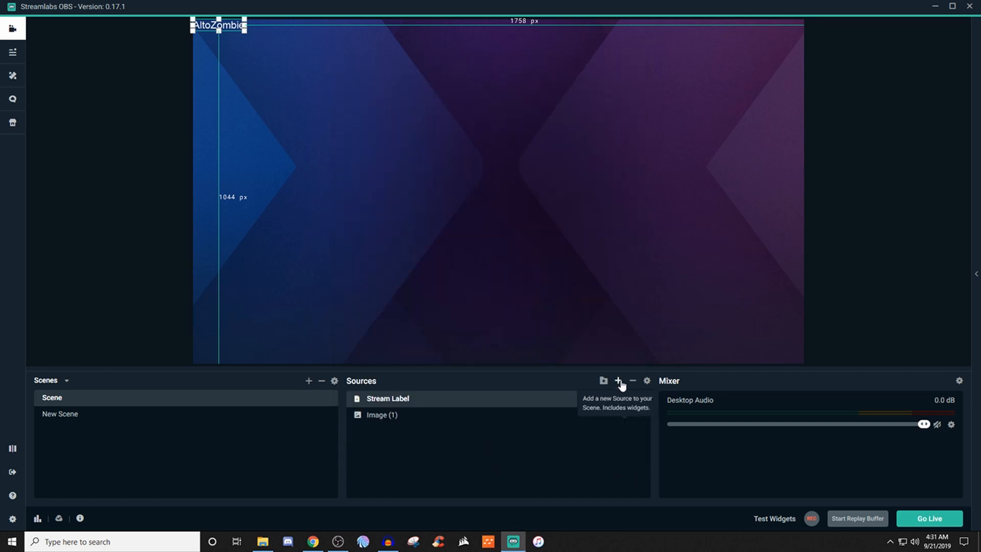
pyautogui.click(618, 380)
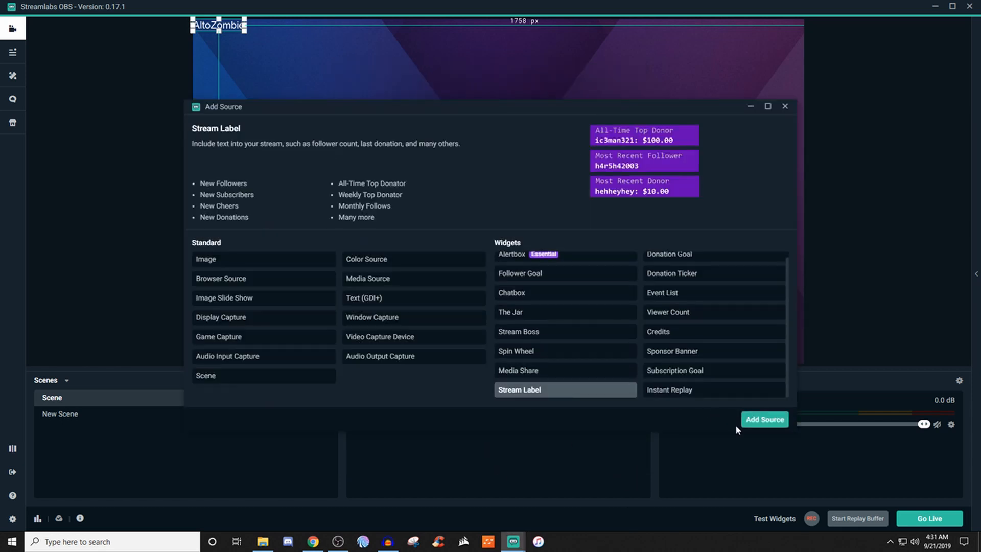
pyautogui.click(764, 419)
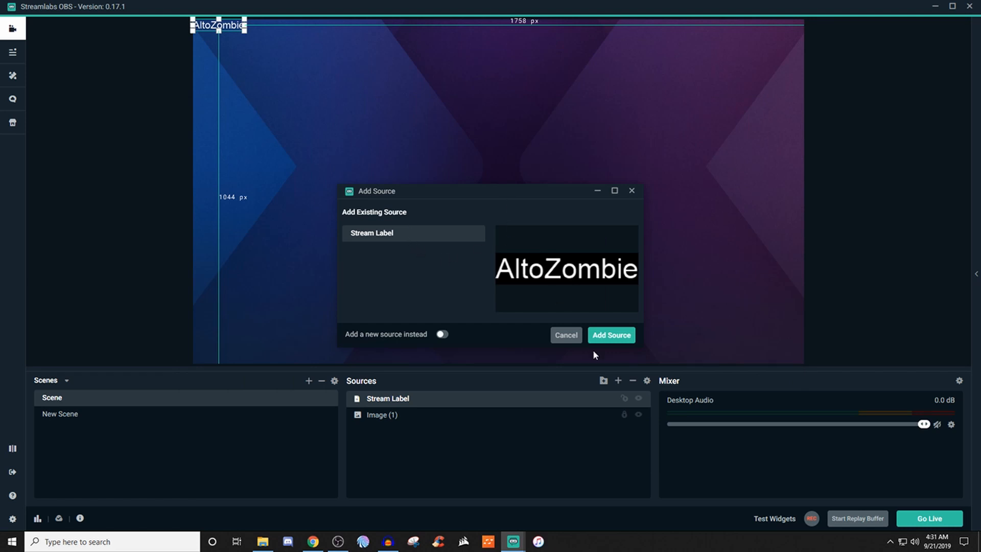
pyautogui.click(442, 334)
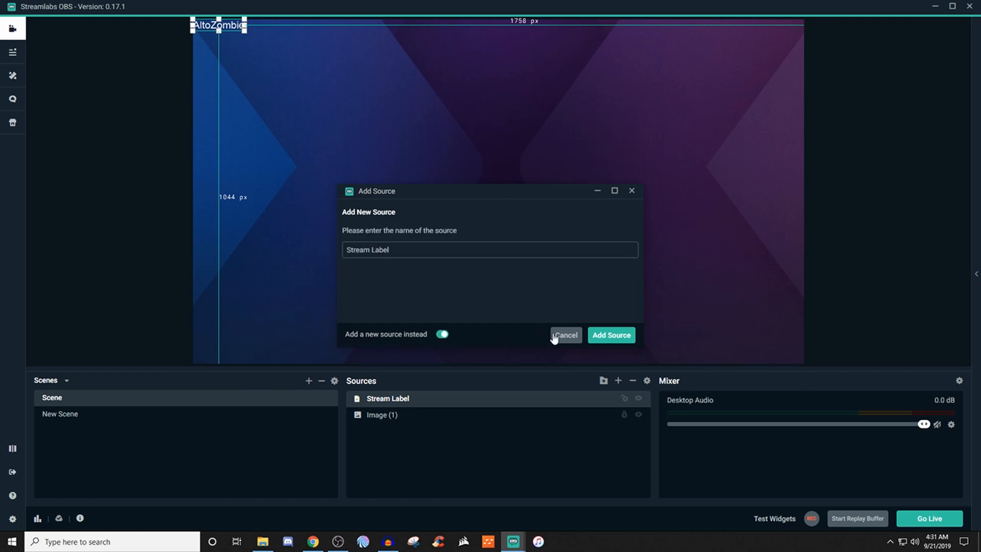
pyautogui.moveTo(545, 352)
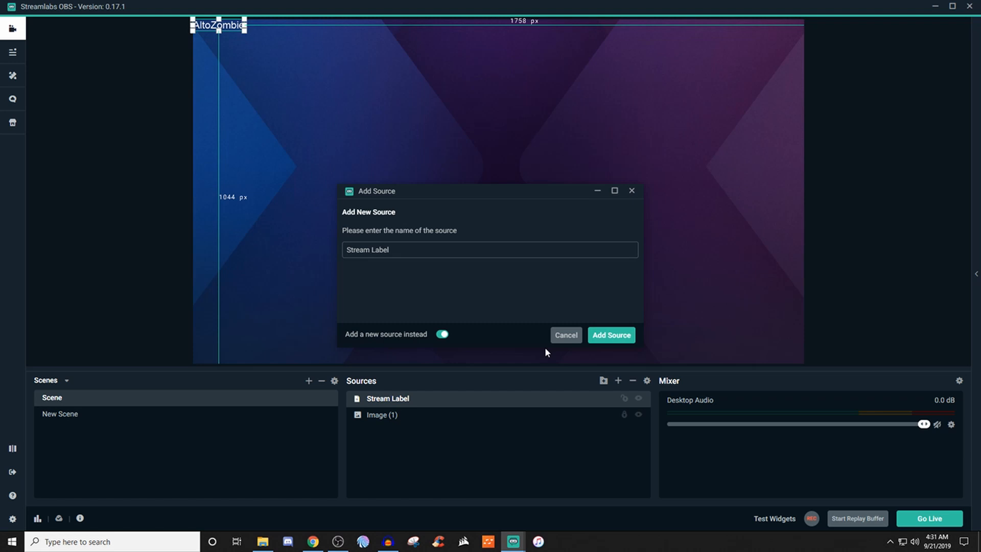
pyautogui.click(610, 335)
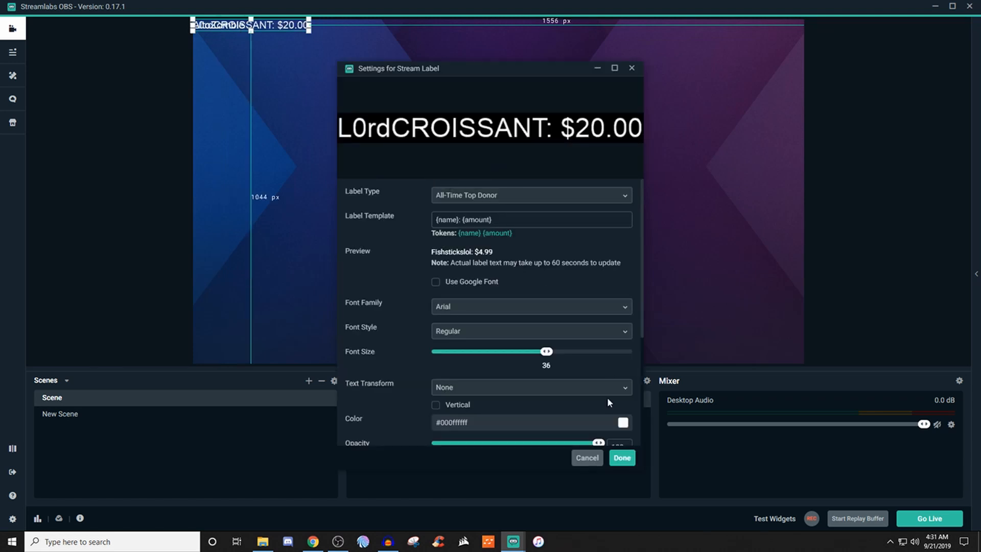
pyautogui.click(620, 457)
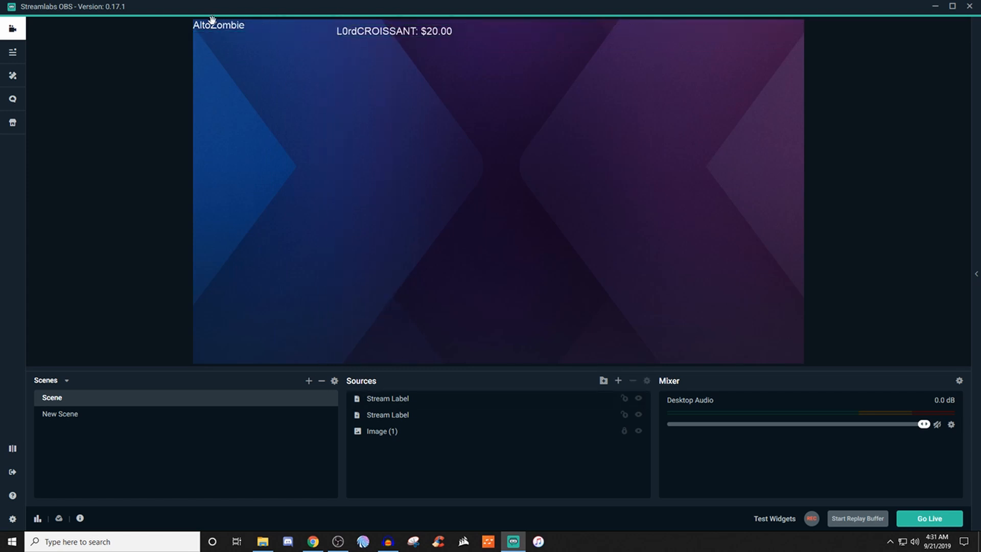
pyautogui.moveTo(411, 45)
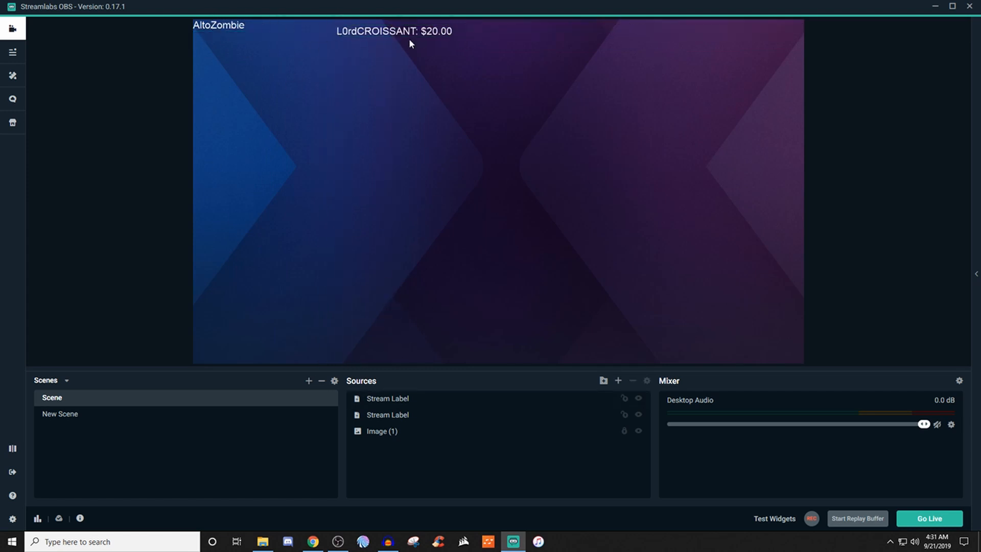
pyautogui.moveTo(353, 76)
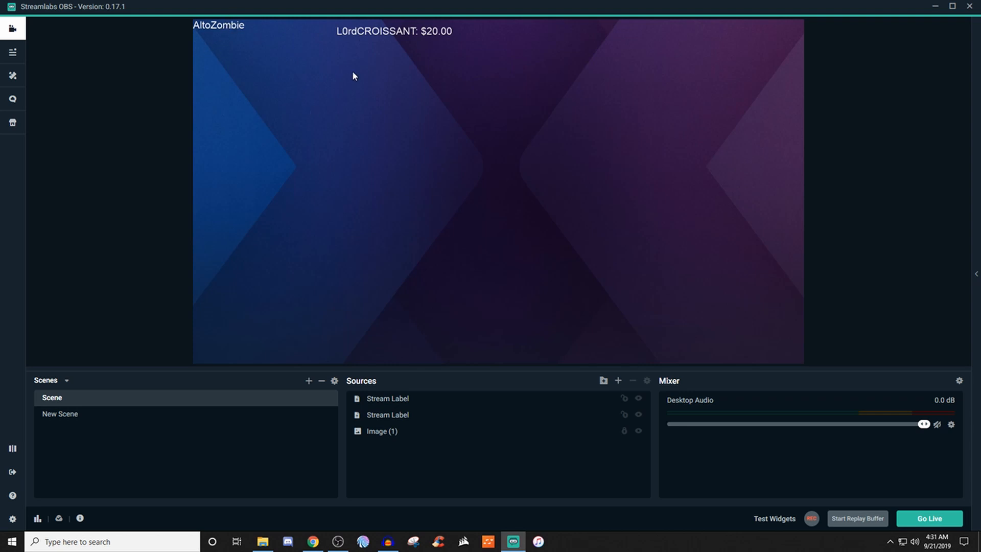
pyautogui.moveTo(380, 30)
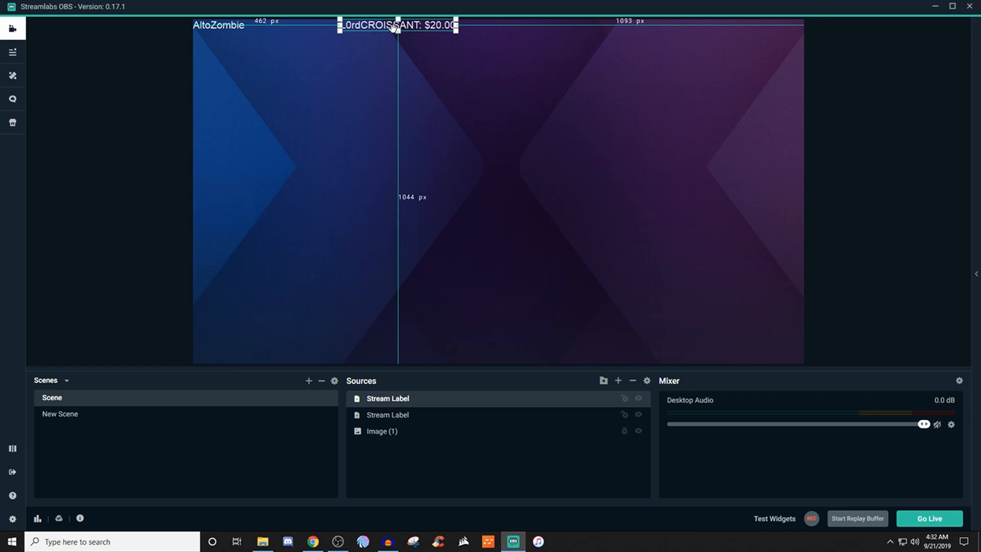
# - Finish placing the top donor label along the top edge beside AltoZombie
pyautogui.click(363, 85)
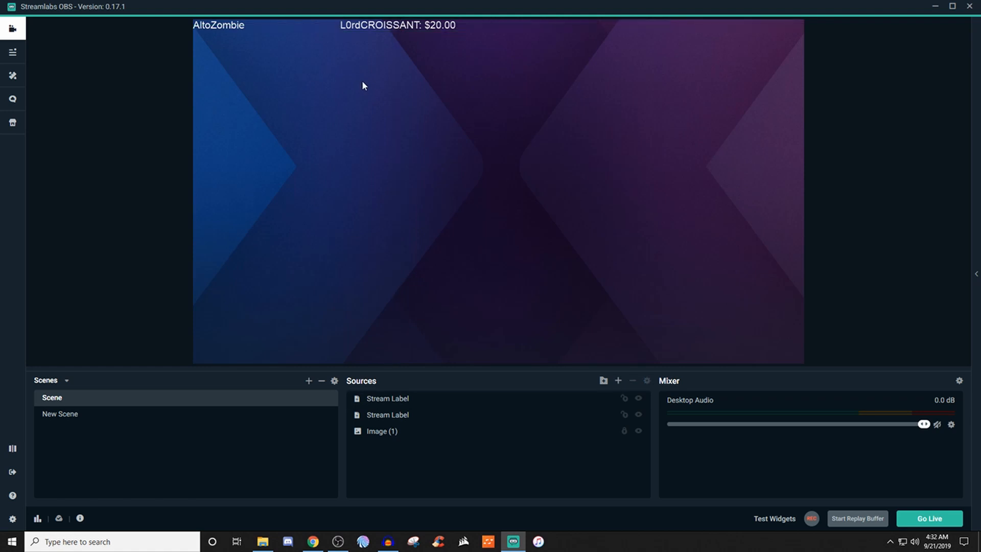